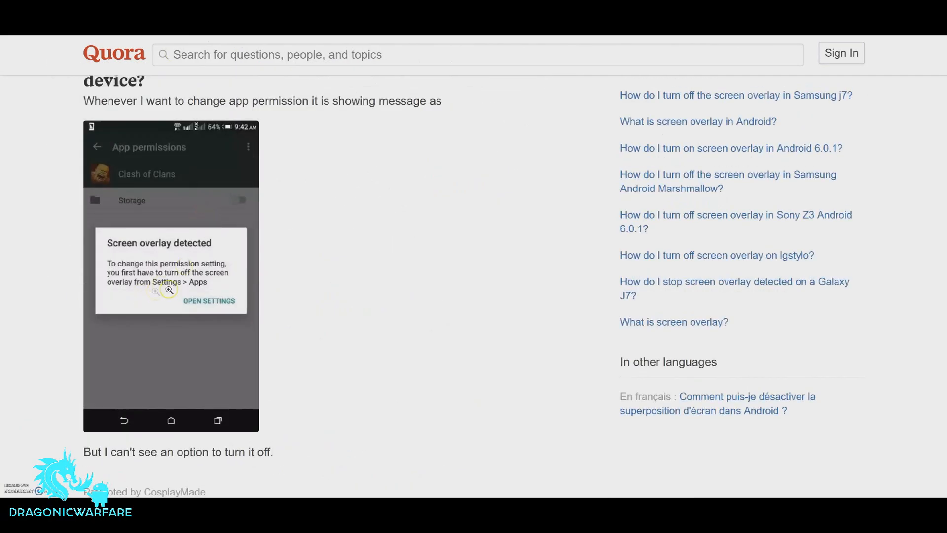
# Scroll the Quora screen-overlay question down to the first of its 83 answers
pyautogui.click(169, 289)
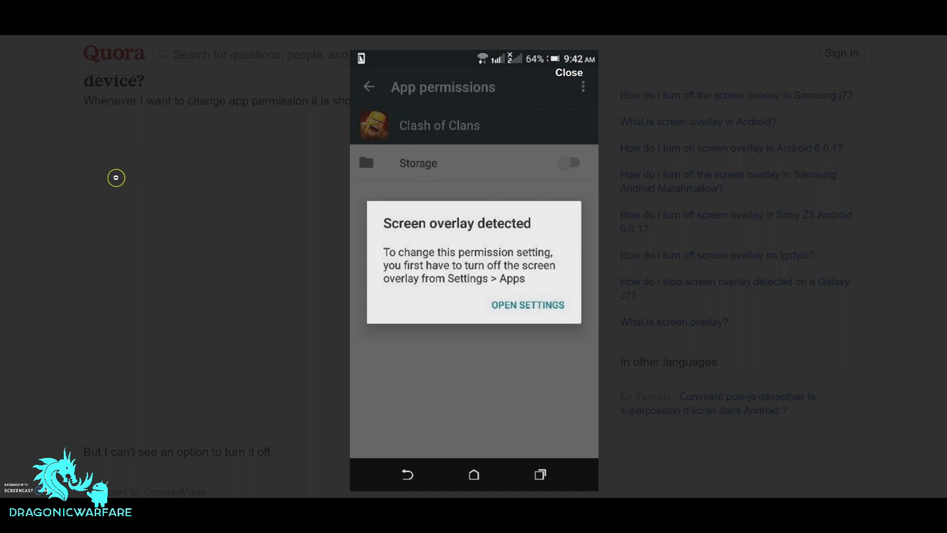
pyautogui.click(569, 73)
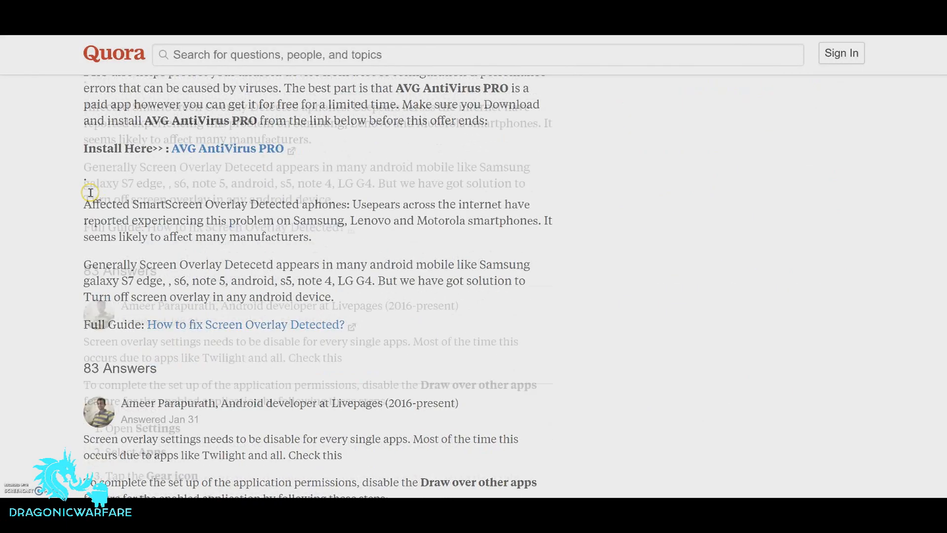
pyautogui.scroll(-3)
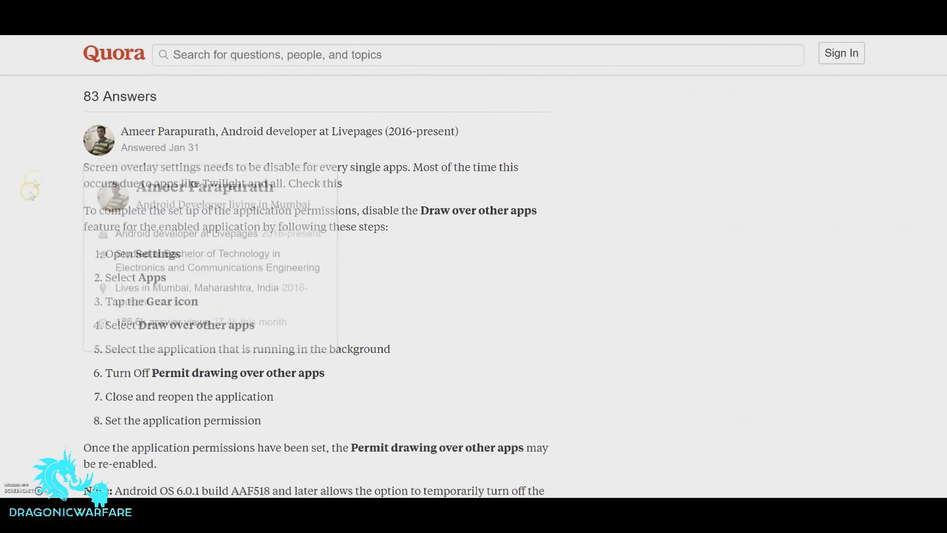
pyautogui.scroll(-3)
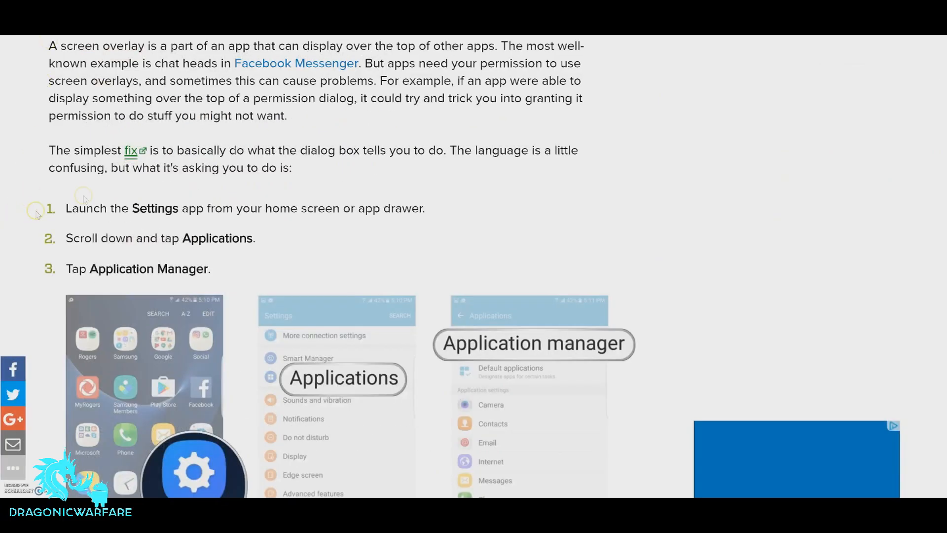
pyautogui.moveTo(708, 228)
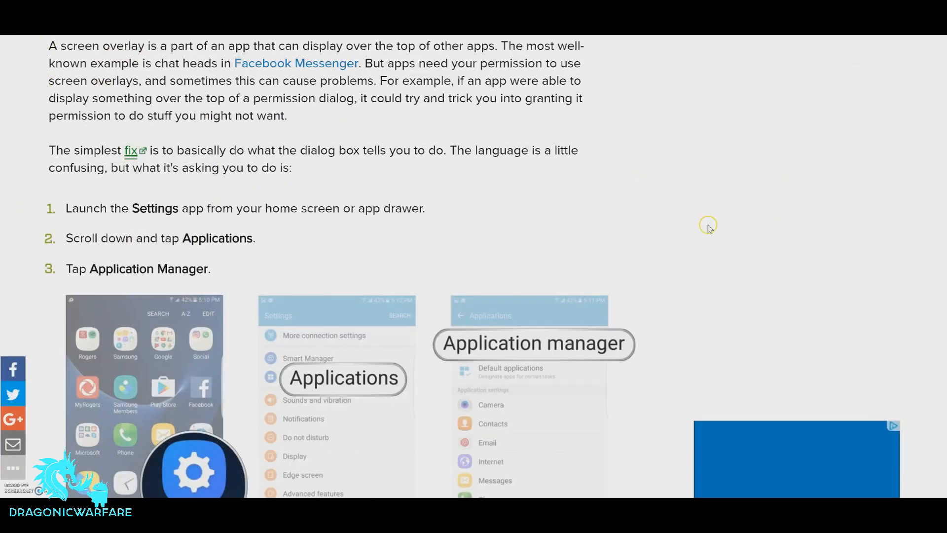
pyautogui.moveTo(709, 229)
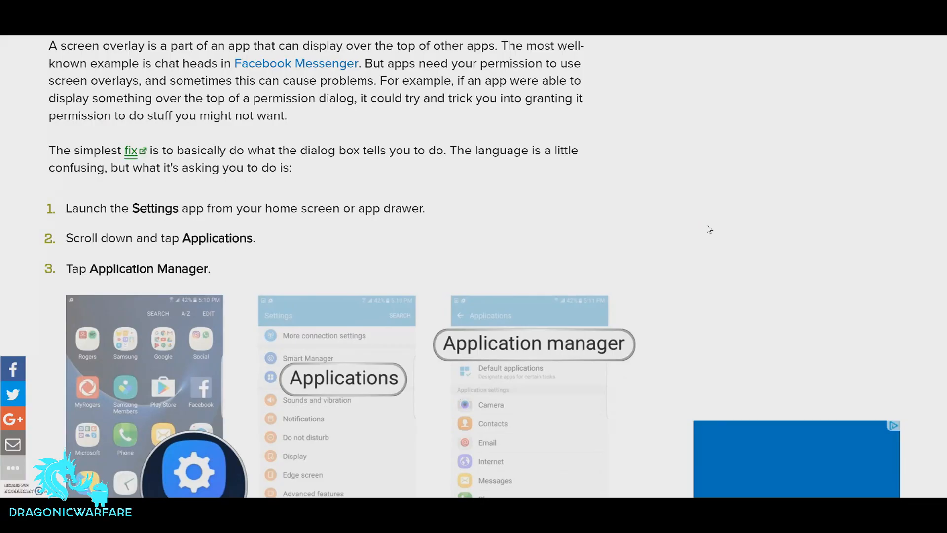
# Scroll the Android help article through steps 1–5 and the Apps that can appear on top screenshots
pyautogui.scroll(-3)
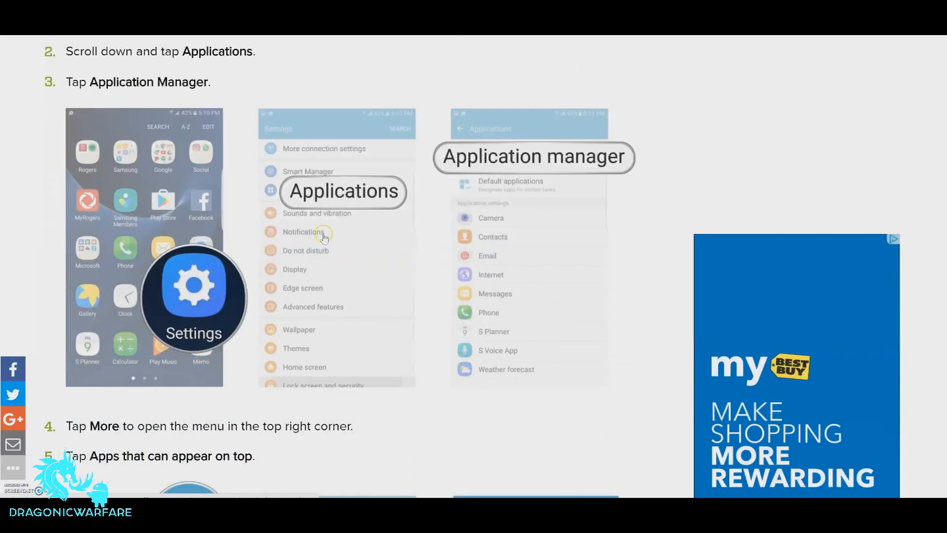
pyautogui.moveTo(176, 94)
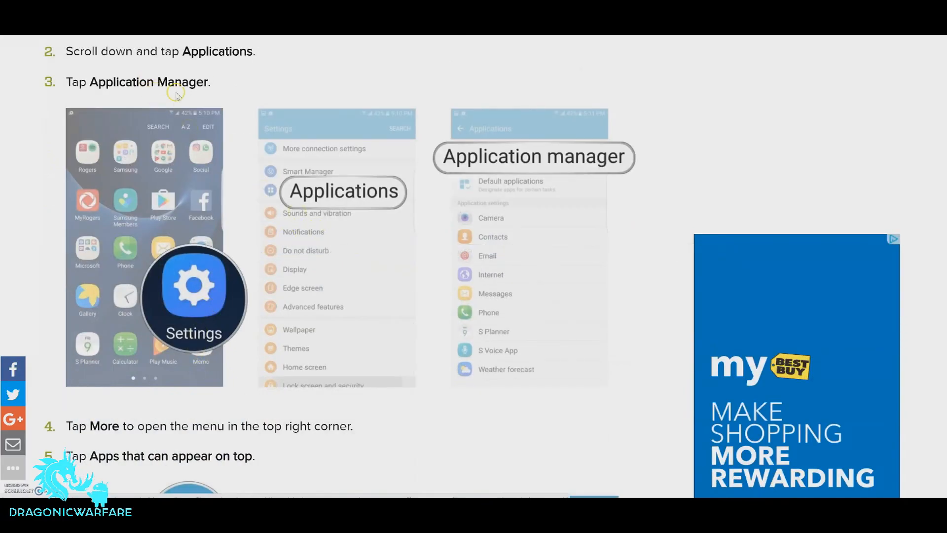
pyautogui.scroll(-3)
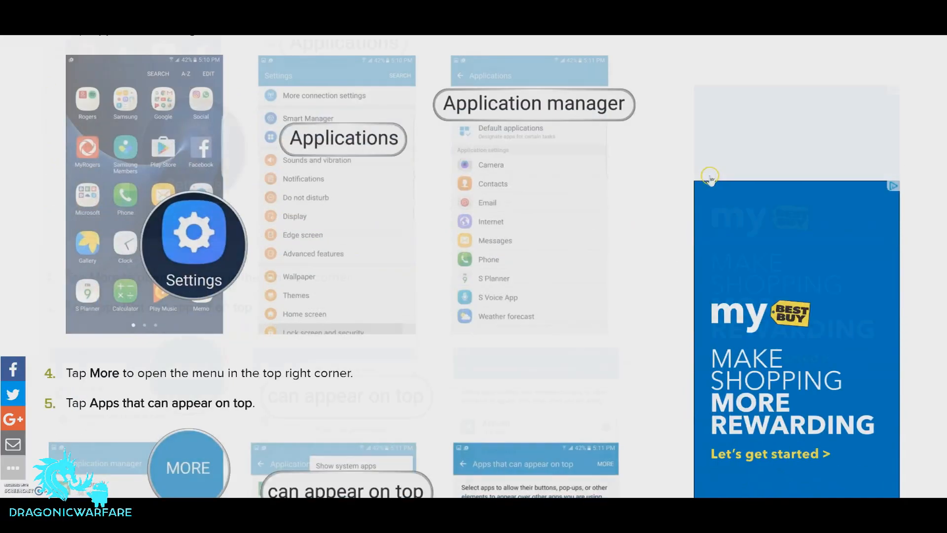
pyautogui.scroll(-3)
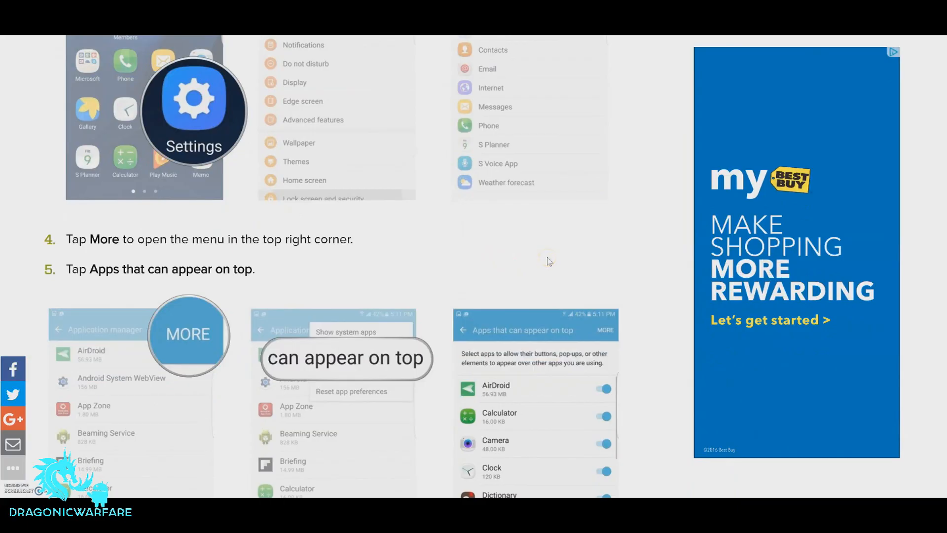
pyautogui.scroll(-3)
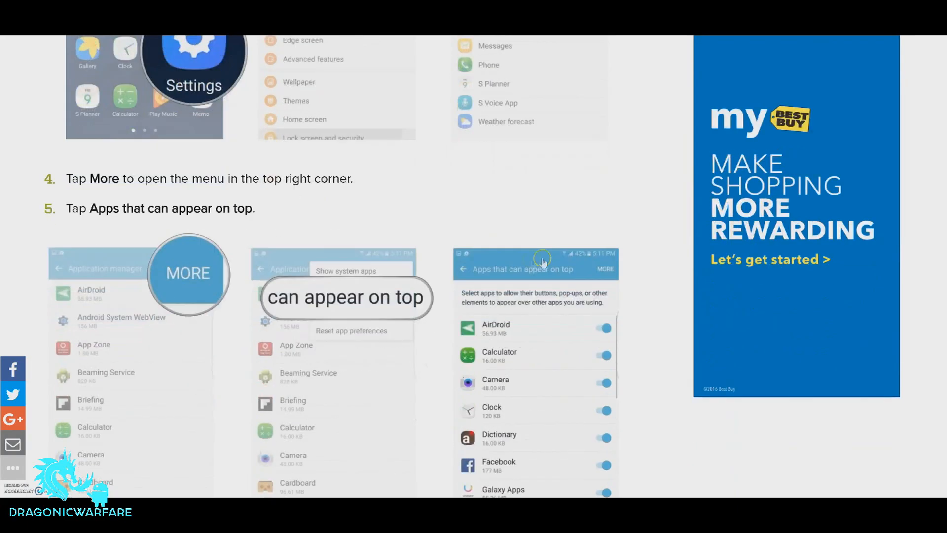
pyautogui.scroll(-3)
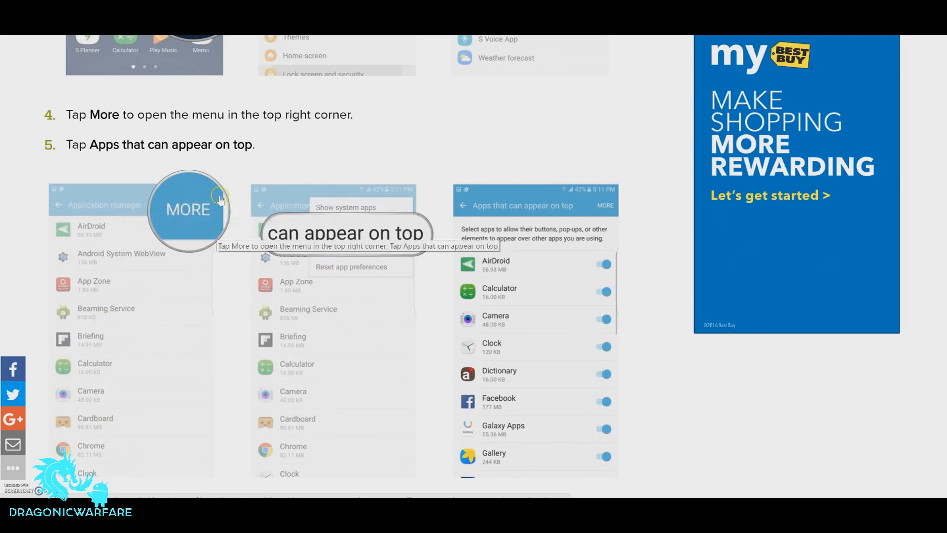
pyautogui.scroll(-3)
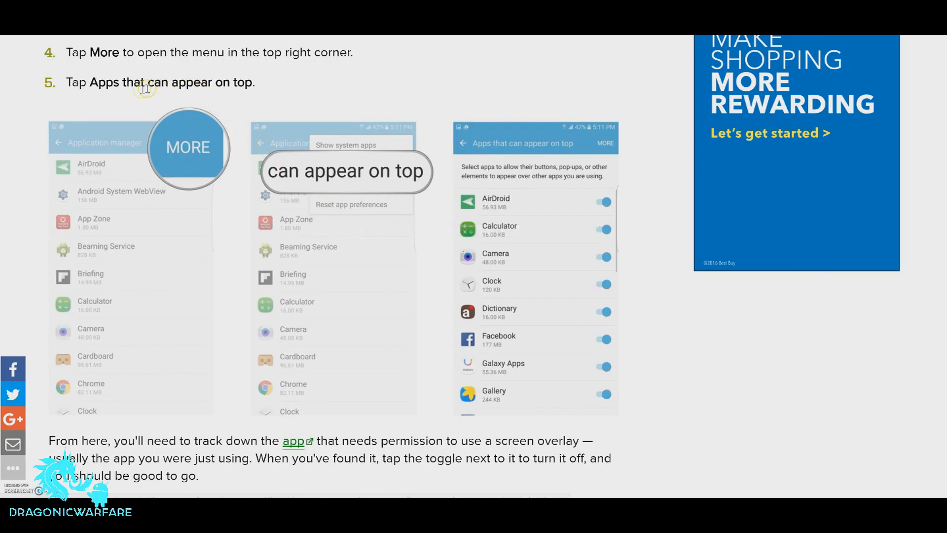
pyautogui.moveTo(134, 94)
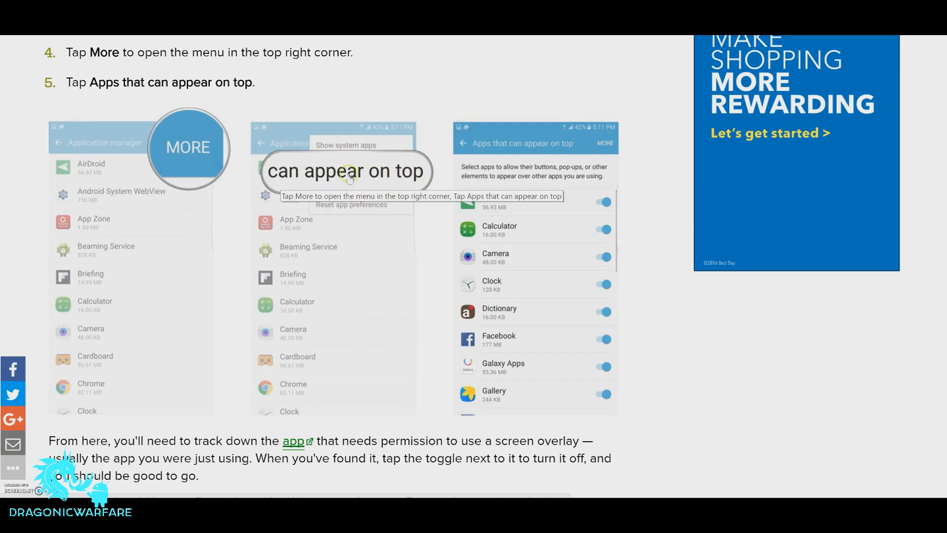
pyautogui.moveTo(571, 249)
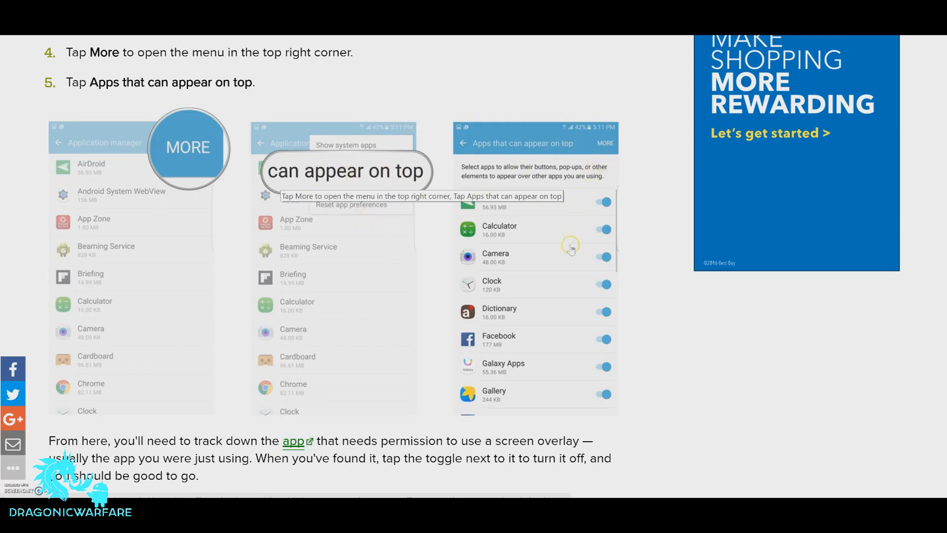
pyautogui.scroll(-3)
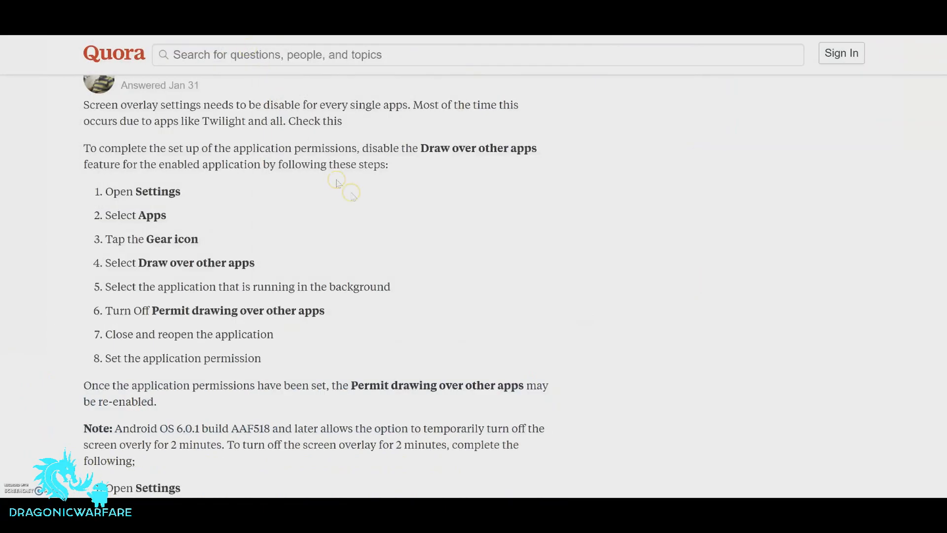
pyautogui.moveTo(432, 256)
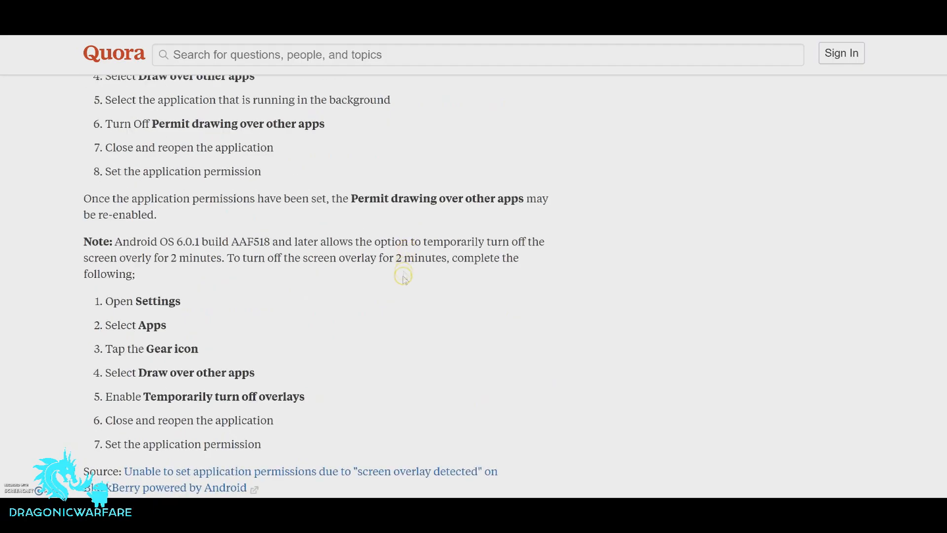
pyautogui.moveTo(326, 349)
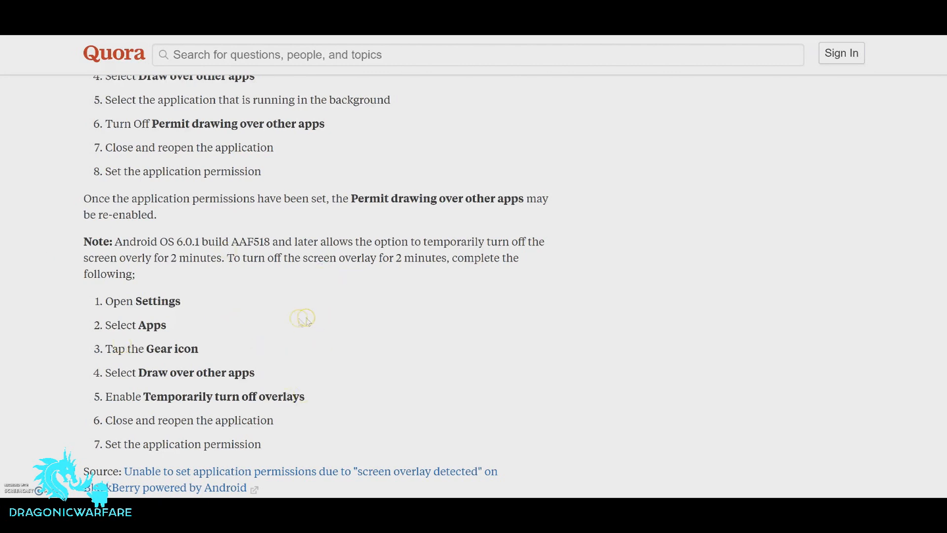
pyautogui.moveTo(272, 228)
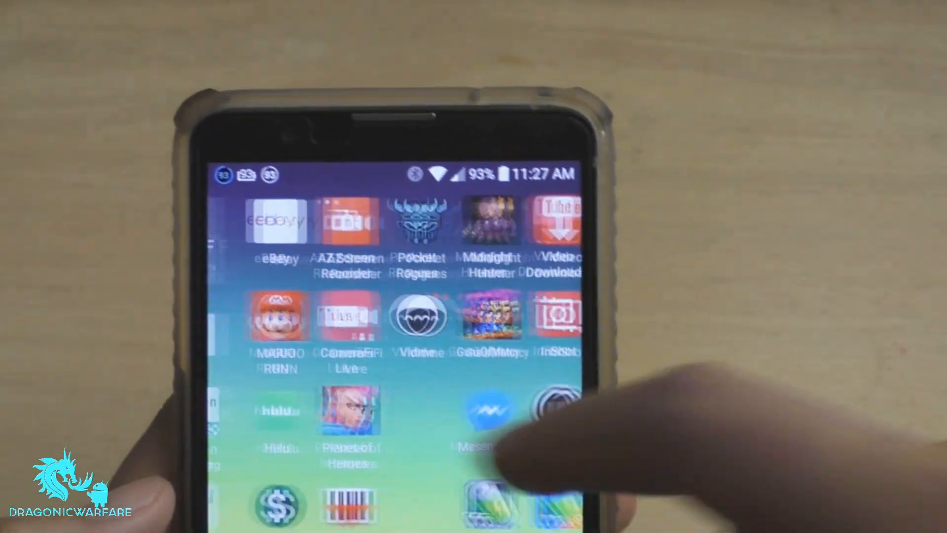
# Swipe through the home screen apps to reach and open Settings
pyautogui.scroll(-3)
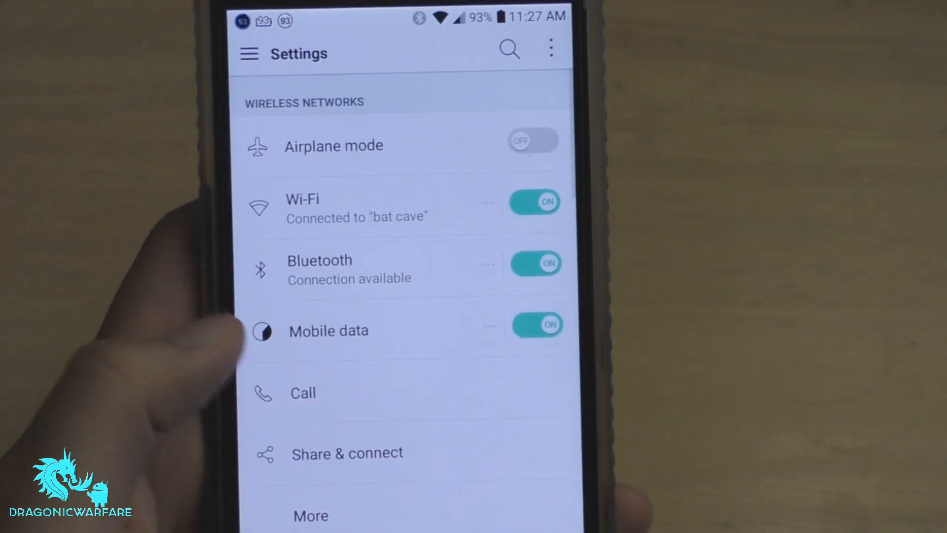
# Open Apps in Settings, scroll the All apps list, then return home
pyautogui.scroll(-3)
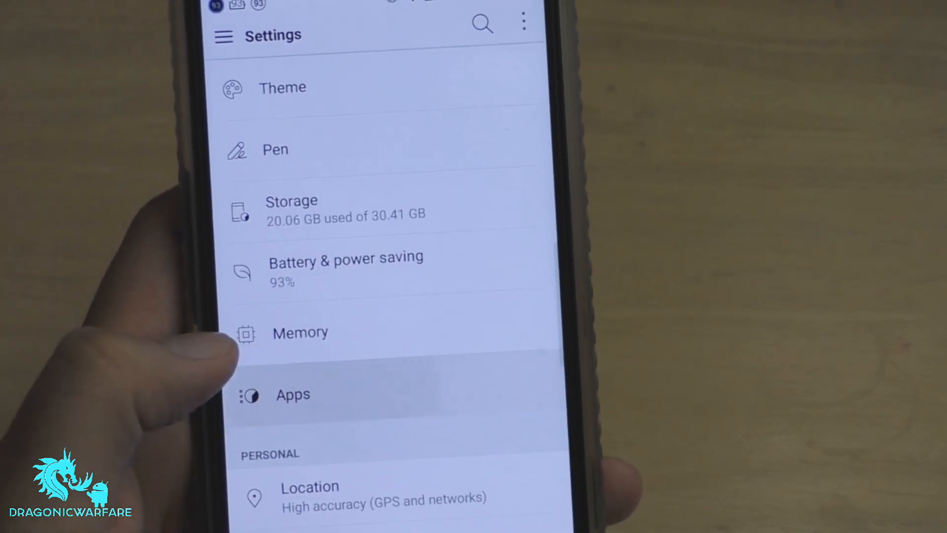
pyautogui.click(292, 394)
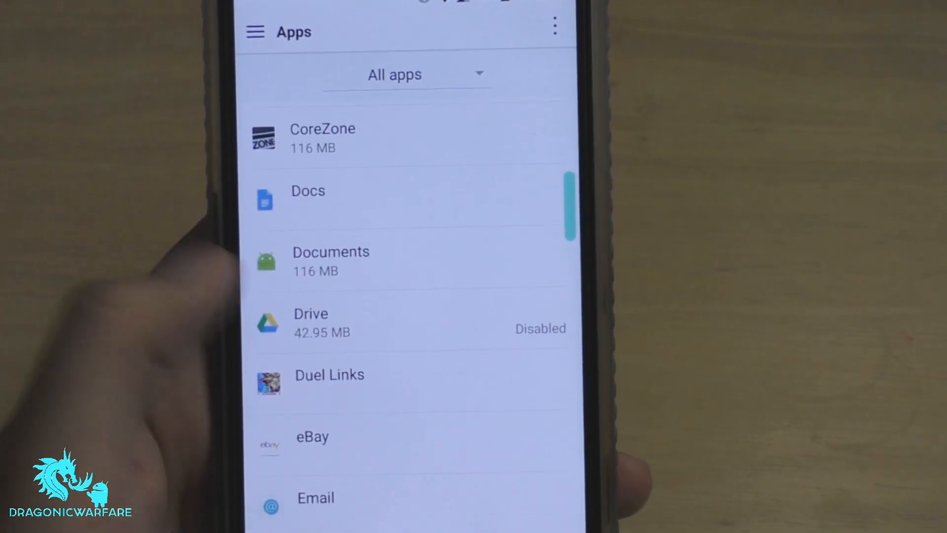
pyautogui.scroll(-3)
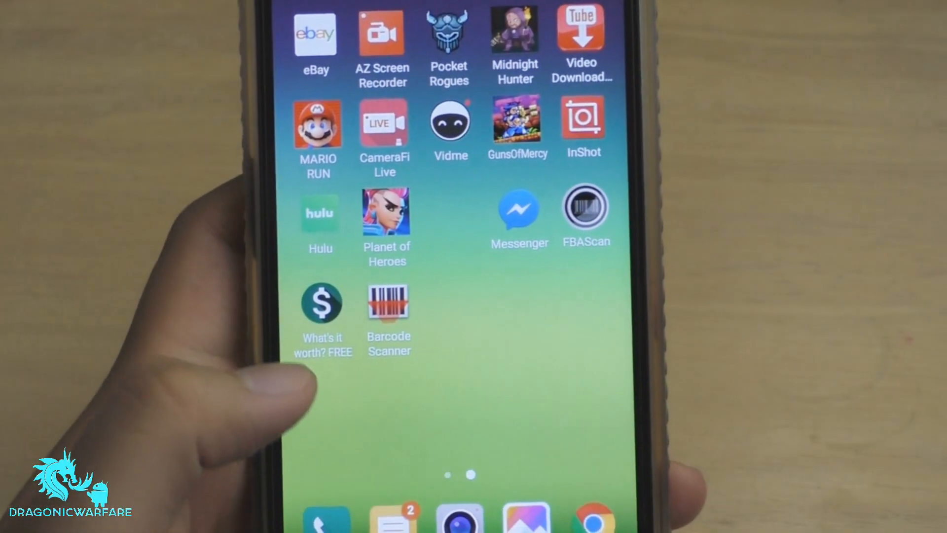
# Go to Accessibility > Motor & cognition and switch Touch assistant on
pyautogui.moveTo(471, 3); pyautogui.dragTo(471, 151)
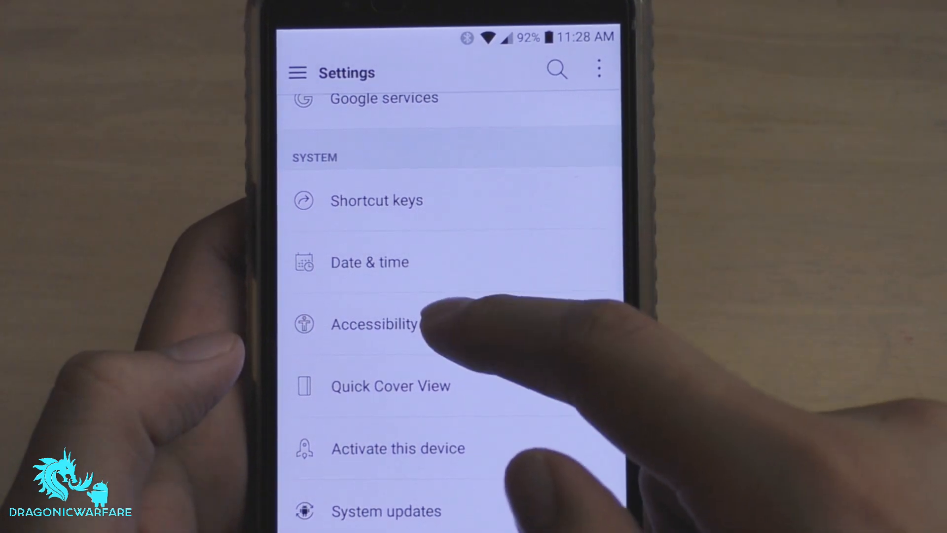
pyautogui.click(375, 338)
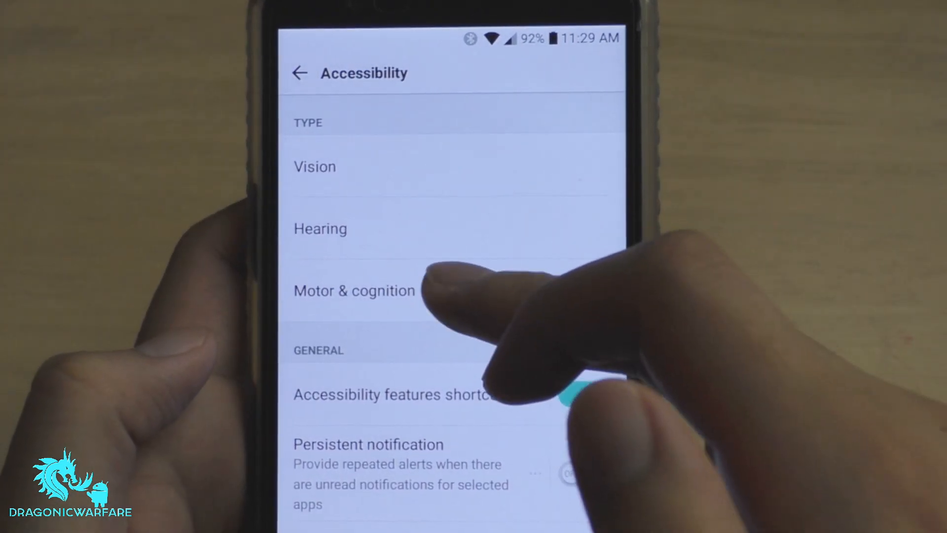
pyautogui.click(355, 290)
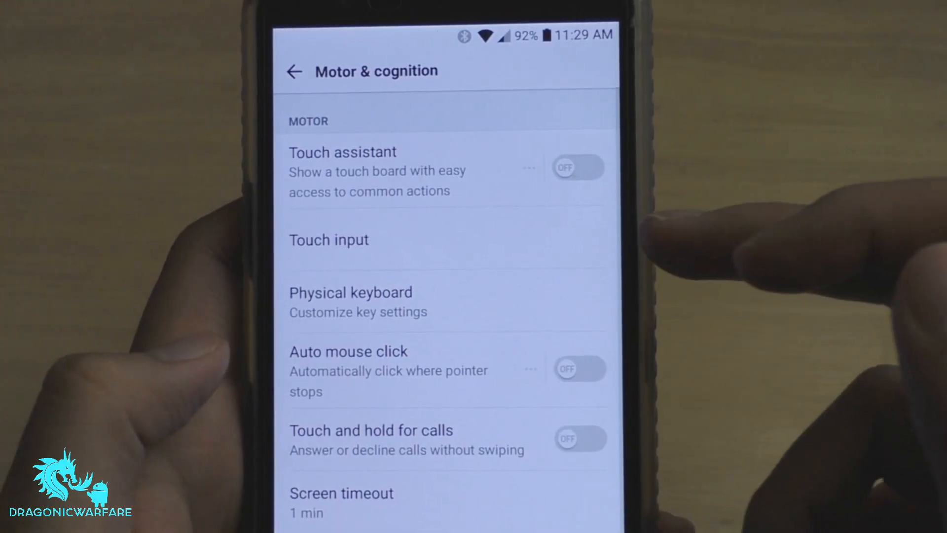
pyautogui.click(578, 168)
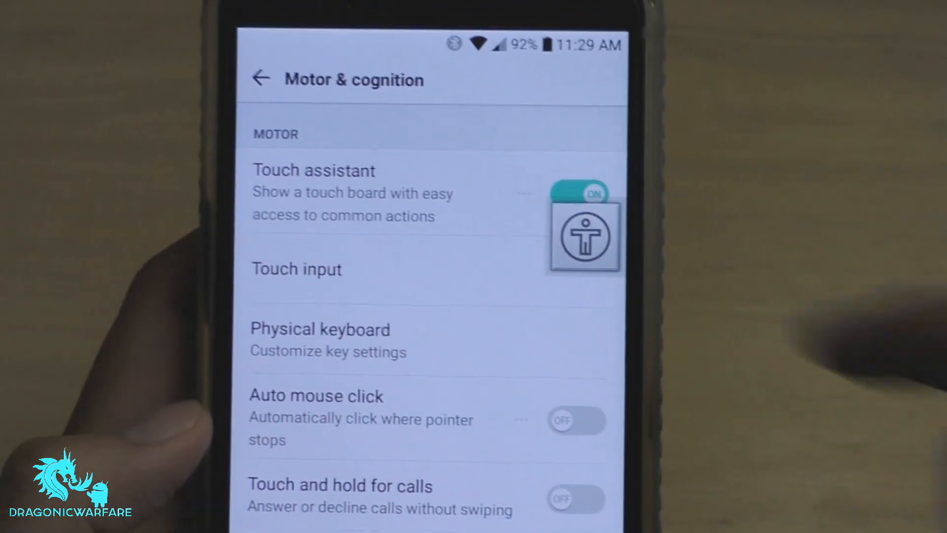
# Switch Touch assistant back off and return to the Accessibility settings
pyautogui.click(579, 193)
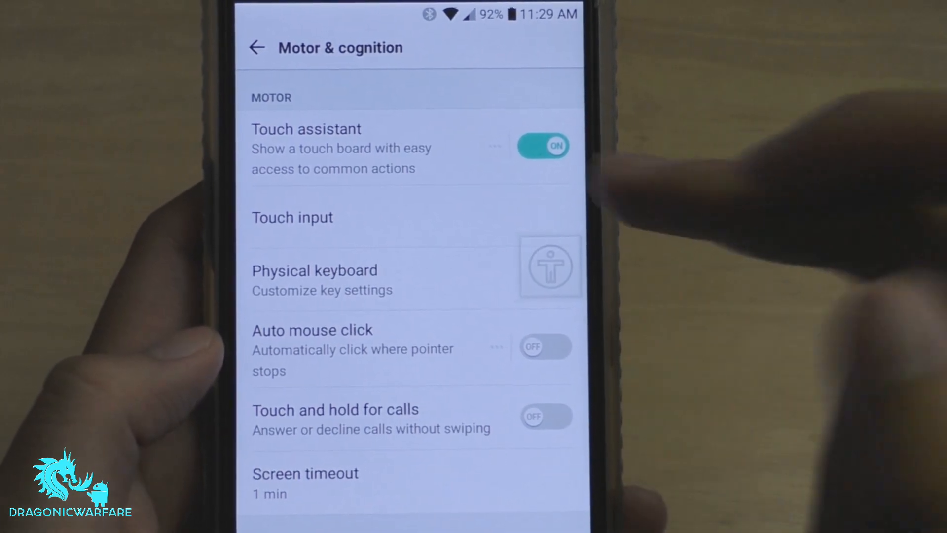
pyautogui.click(542, 145)
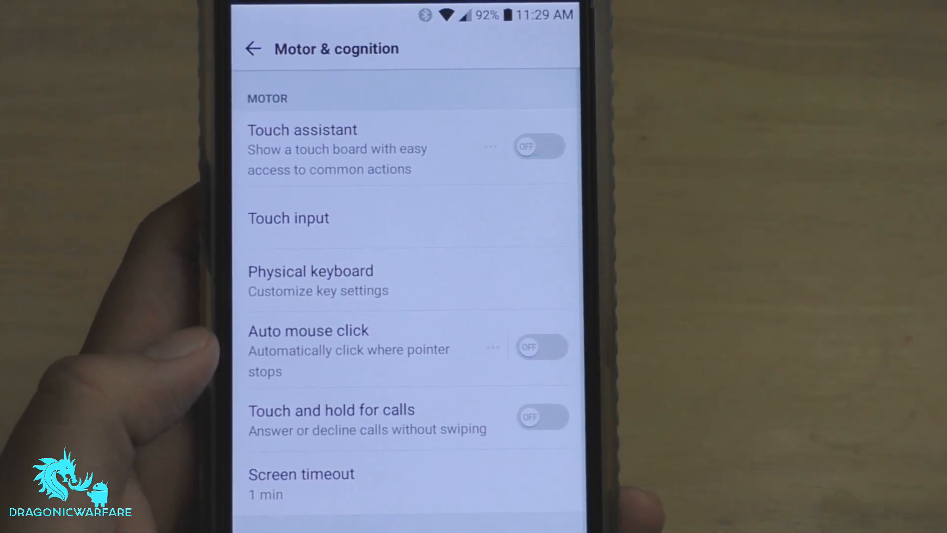
pyautogui.click(254, 48)
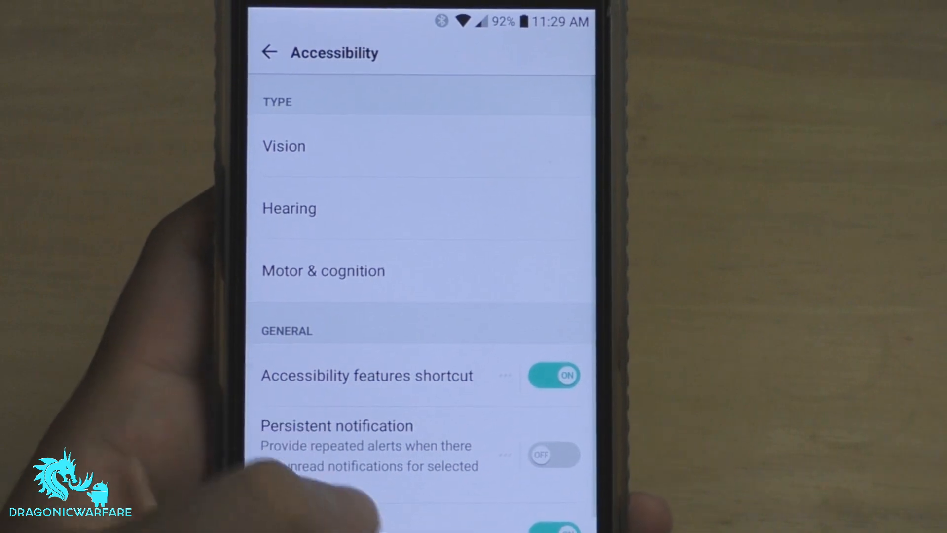
pyautogui.scroll(-3)
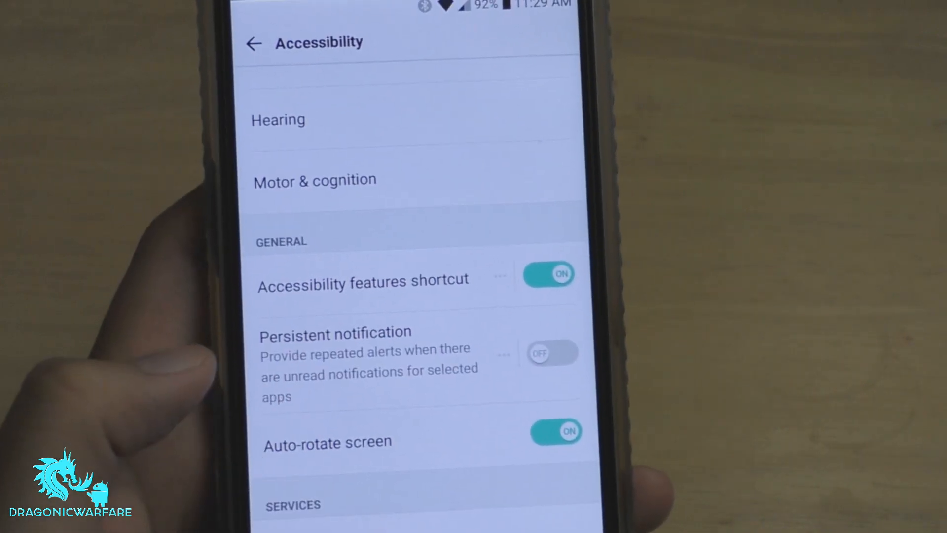